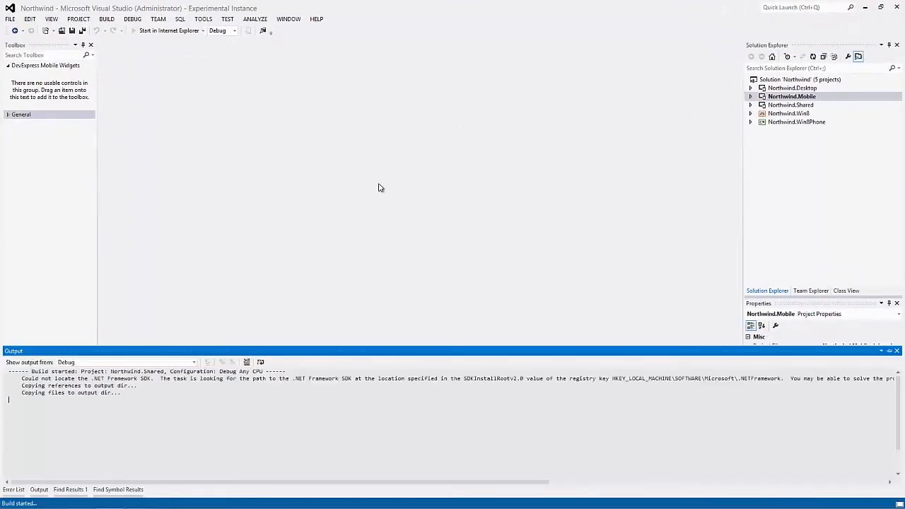
Step: Preview Northwind as Windows Phone 8, browse Products to Chang's edit form and back, then close the simulator
left_click(169, 31)
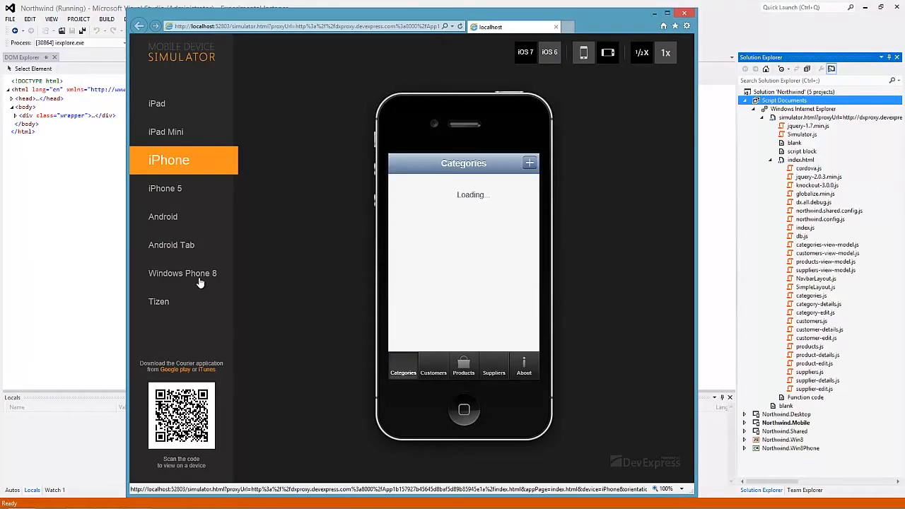
left_click(183, 275)
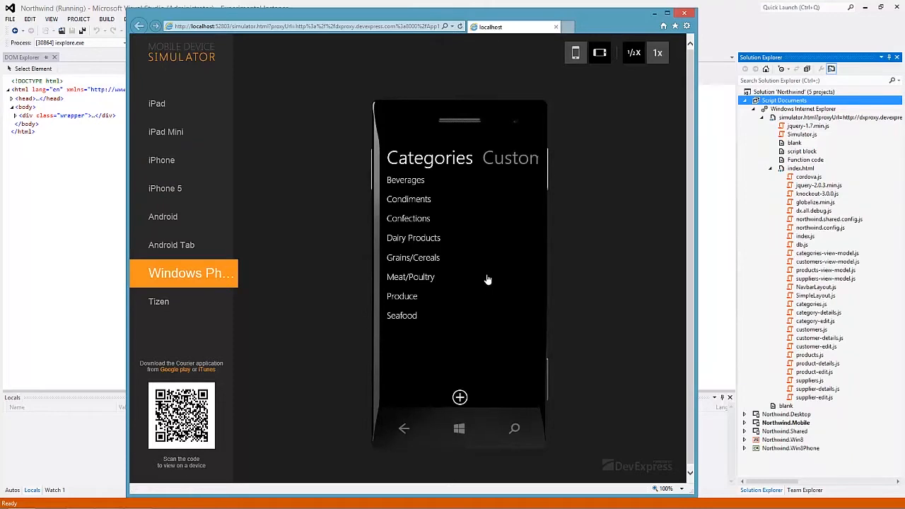
left_click(509, 158)
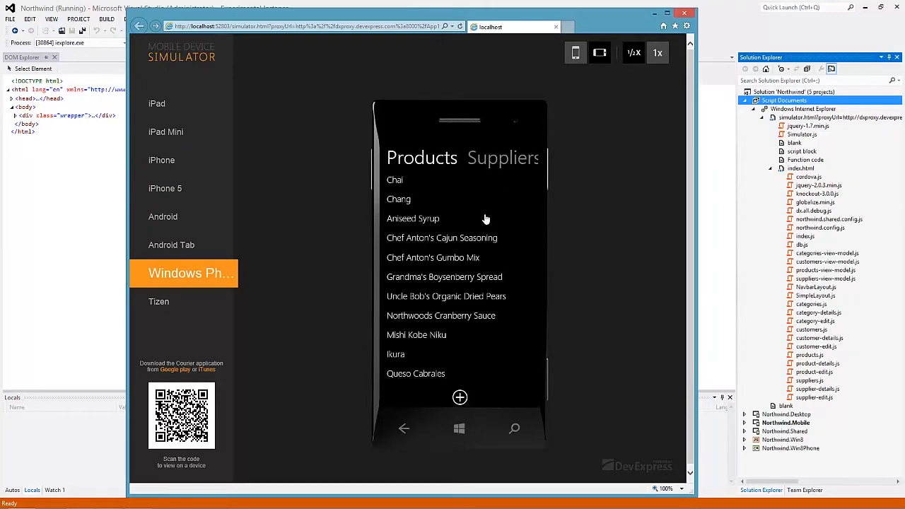
left_click(399, 198)
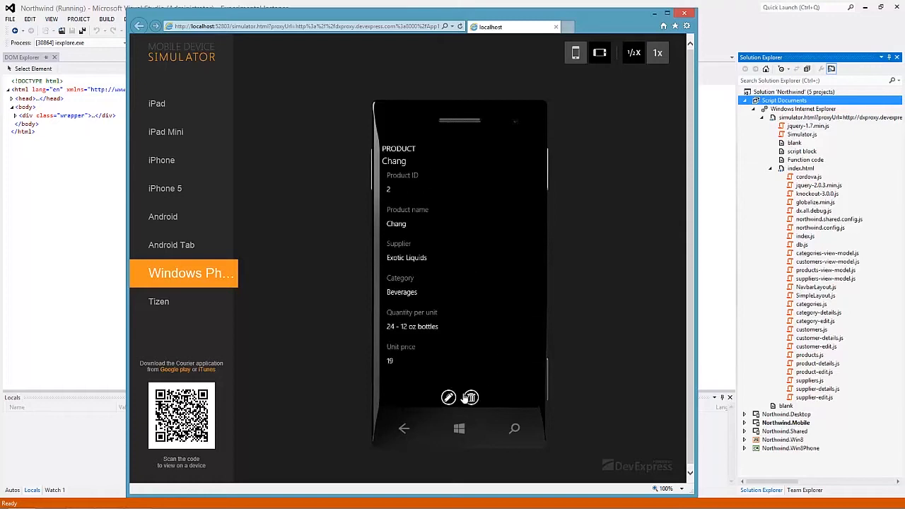
left_click(450, 396)
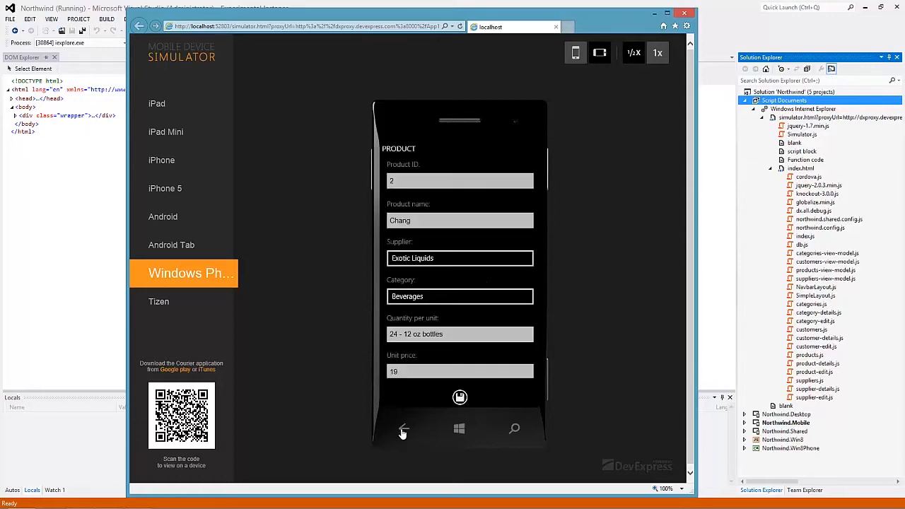
left_click(405, 430)
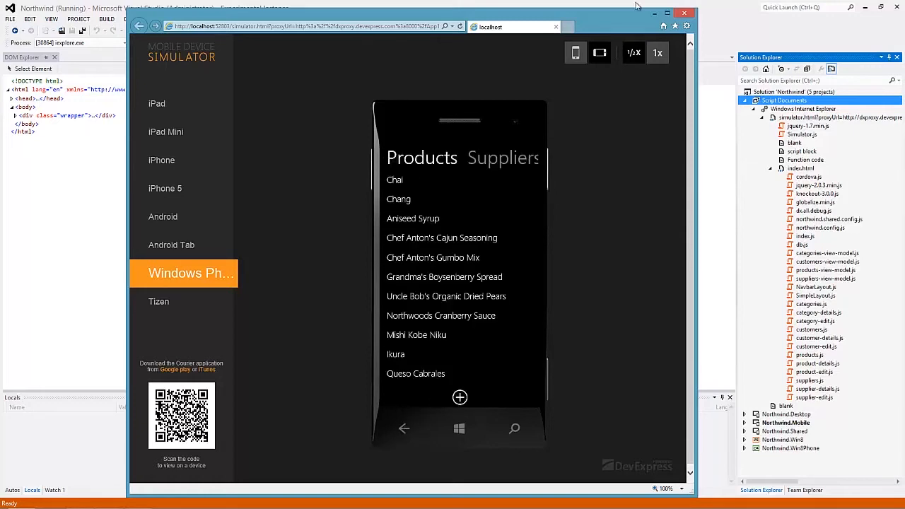
left_click(684, 11)
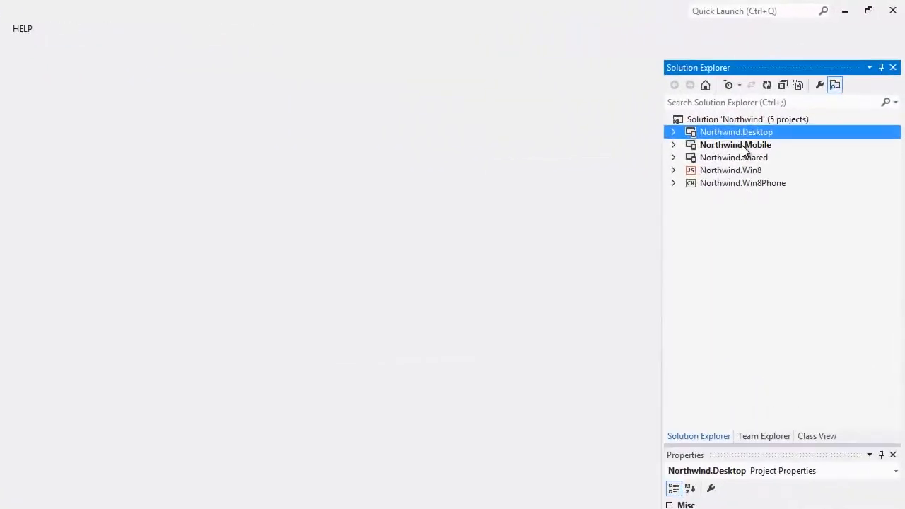
Step: Build the Windows Phone package of Northwind.Mobile, producing Northwind.Mobile.xap, and finish the wizard
right_click(736, 133)
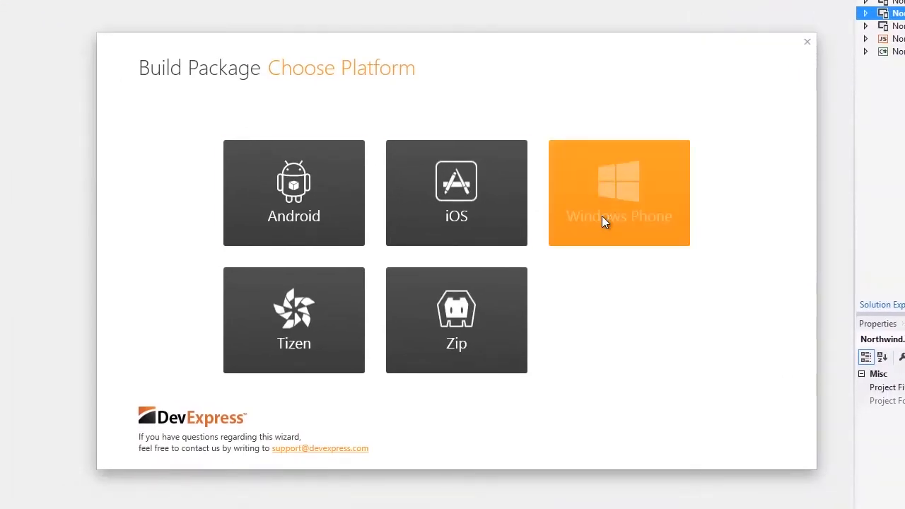
left_click(620, 193)
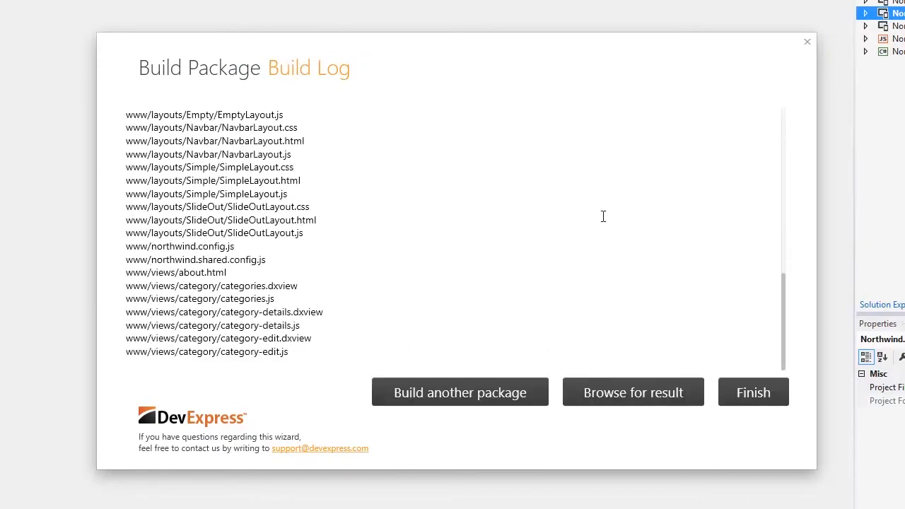
scroll("down", 3)
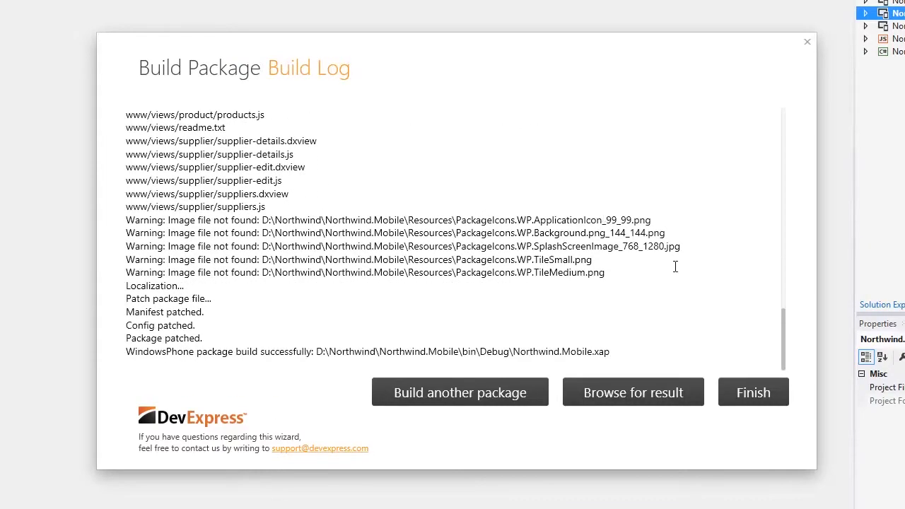
left_click(633, 394)
type("deplo")
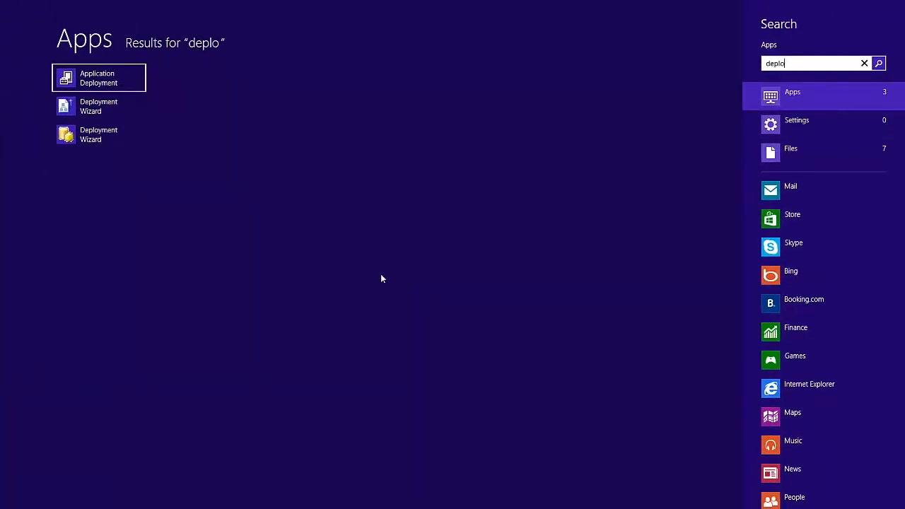
Step: Deploy Northwind.Mobile.xap to the Emulator WVGA 512MB target from Application Deployment
left_click(99, 78)
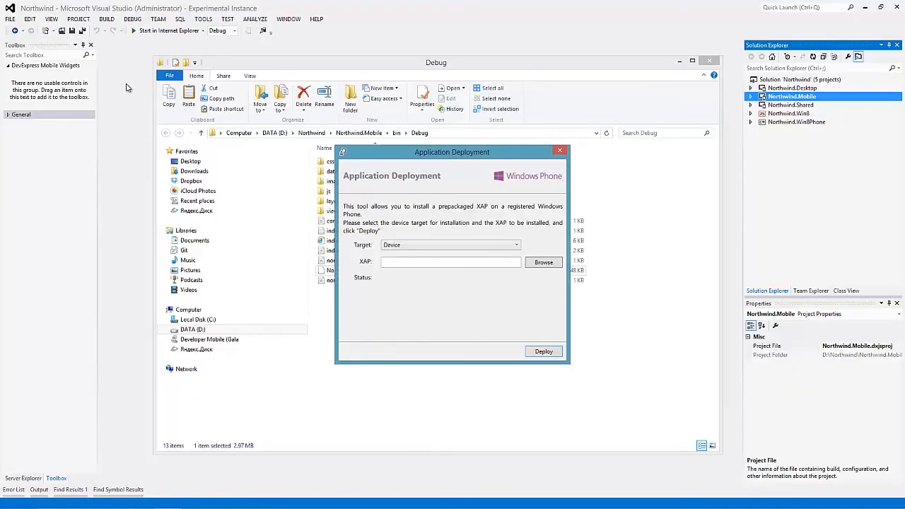
left_click_drag(452, 153, 523, 162)
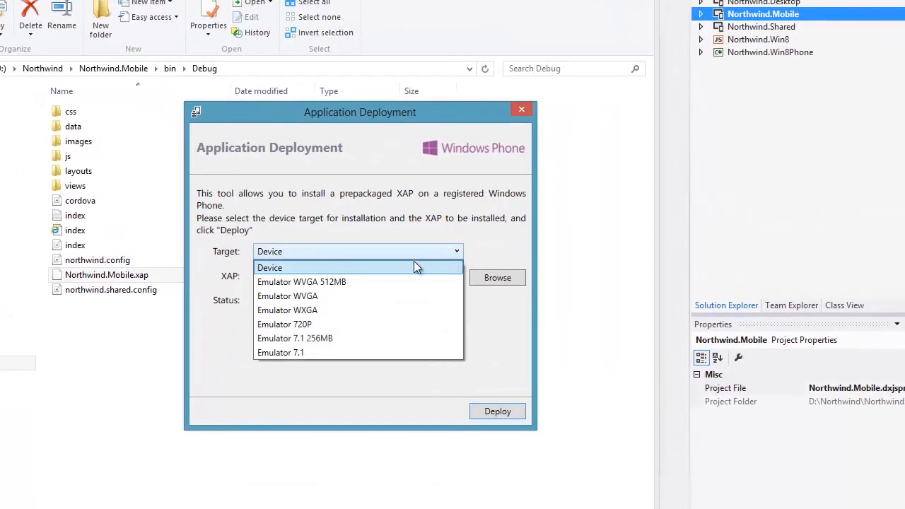
left_click(301, 282)
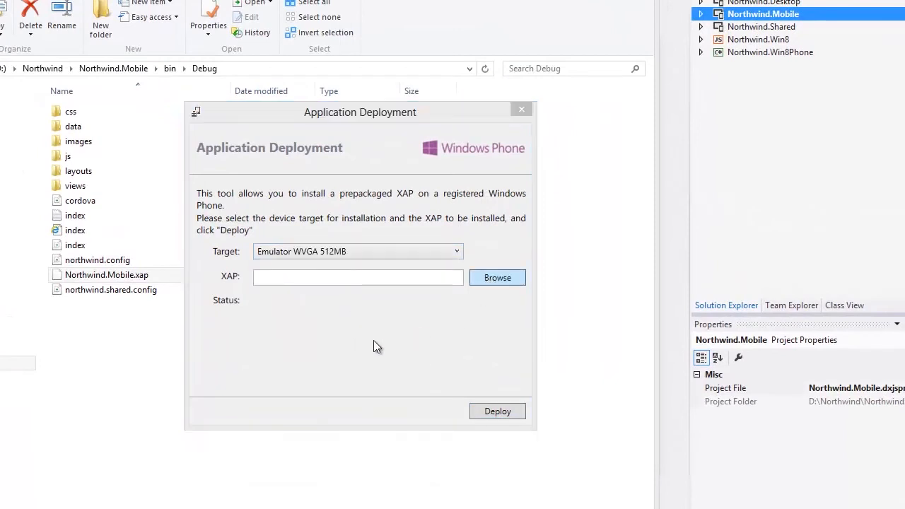
left_click(498, 277)
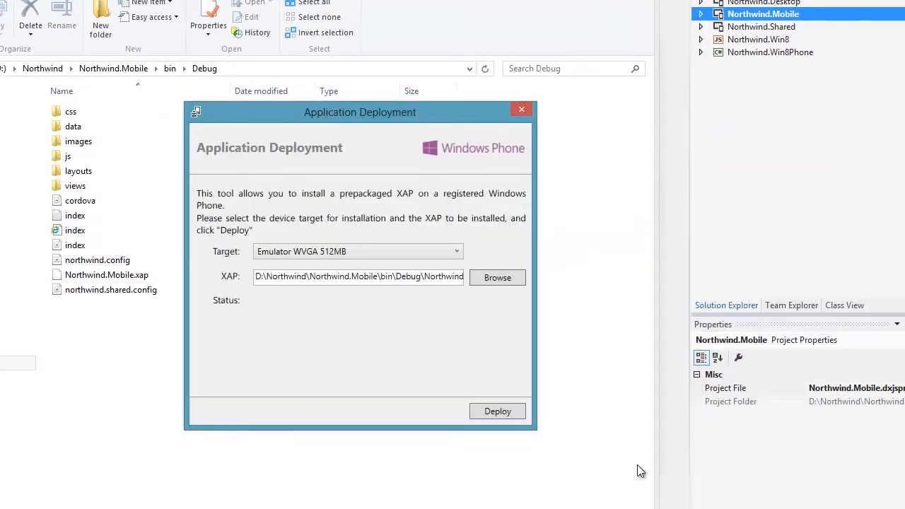
left_click(498, 410)
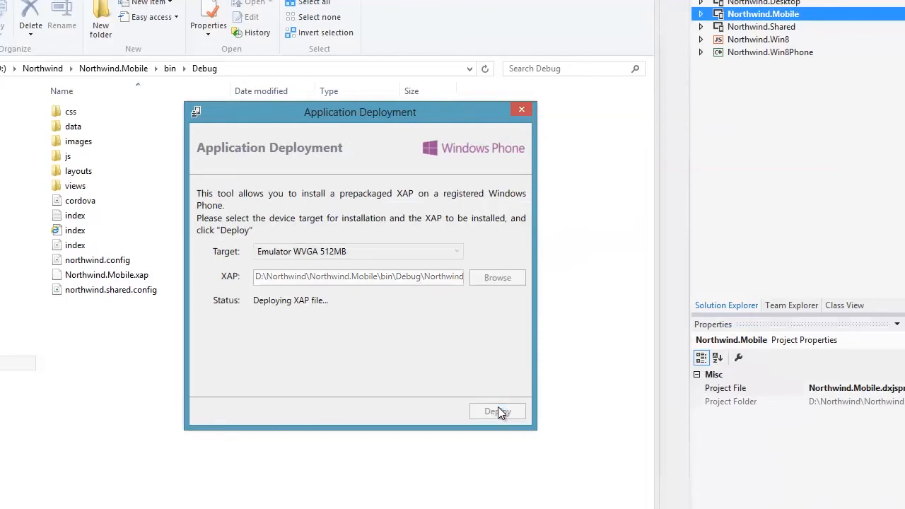
left_click(498, 410)
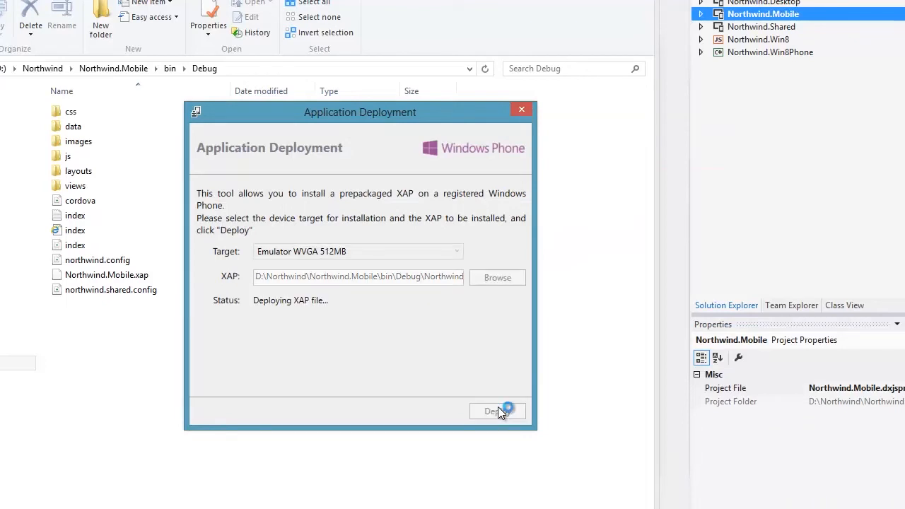
left_click(493, 410)
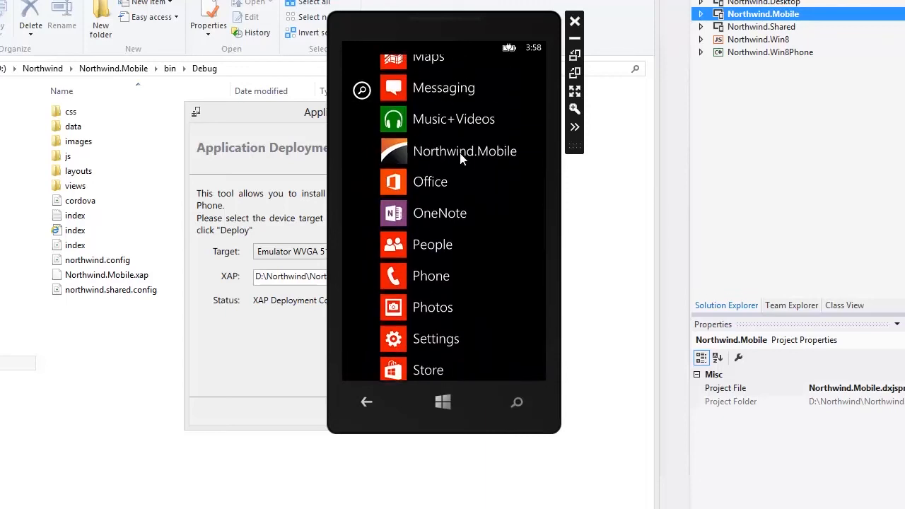
Step: Run the installed Northwind.Mobile app in the emulator and return from Chang's form to Products
left_click(464, 150)
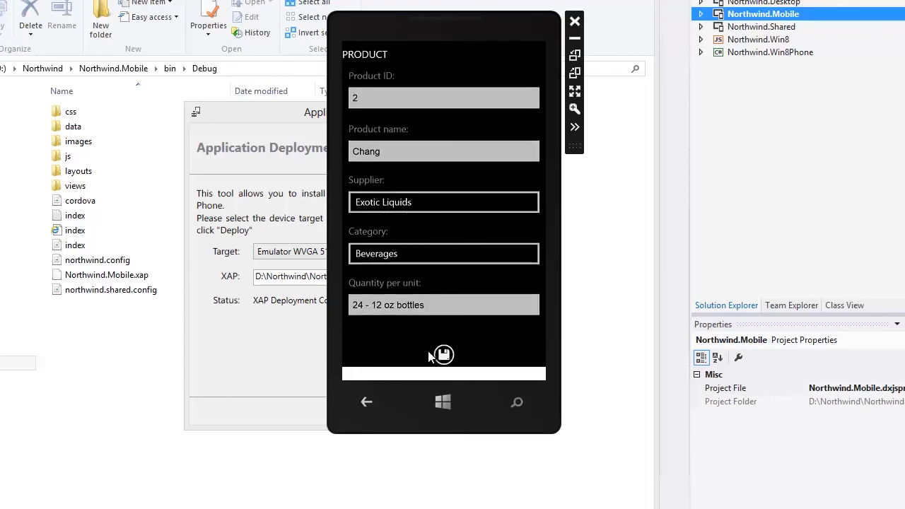
mouse_move(367, 402)
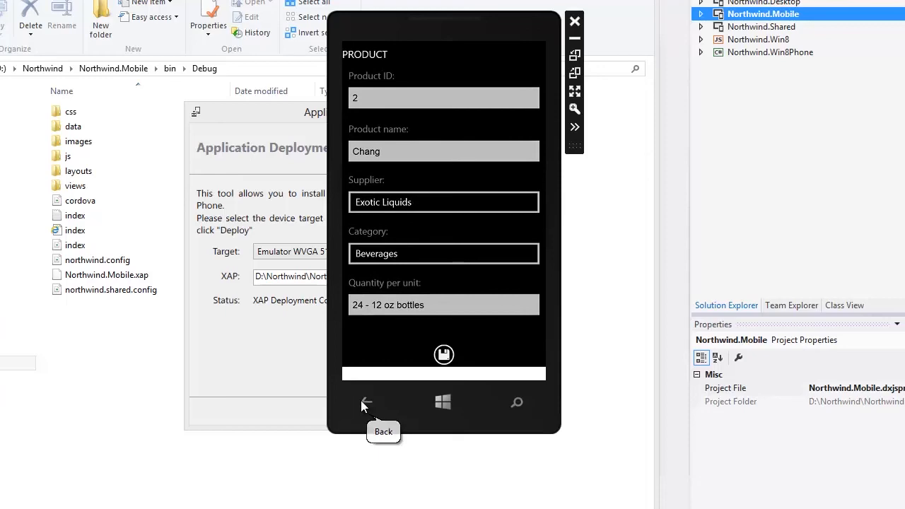
left_click(366, 402)
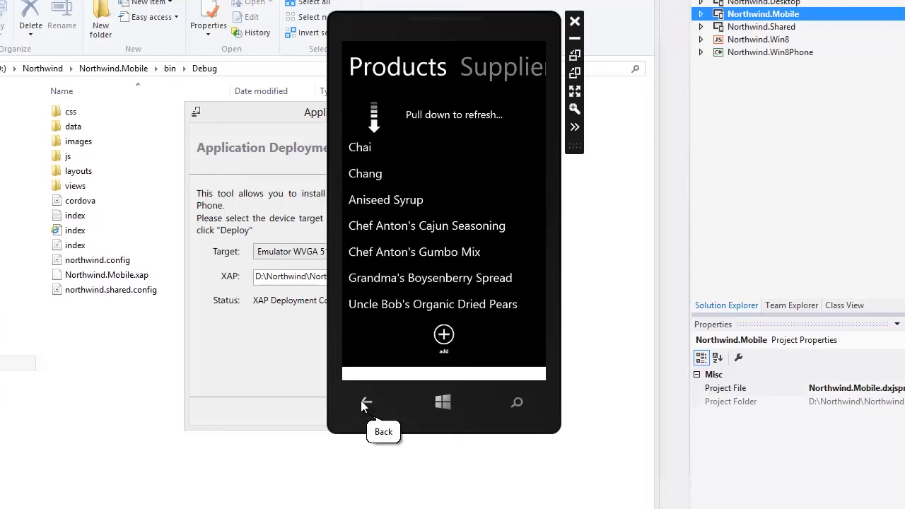